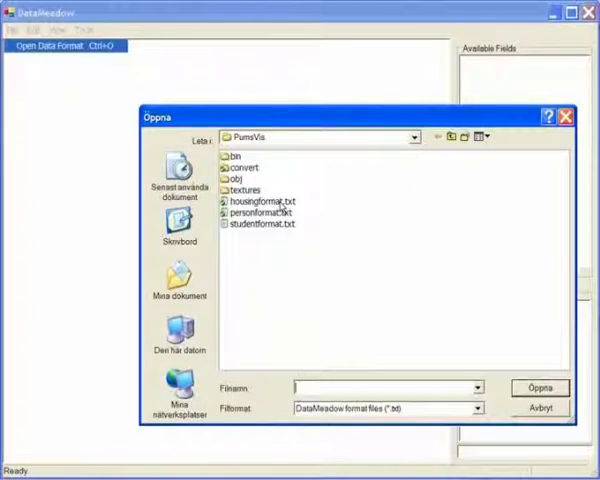
Load the housingformat.txt data format and plant a database rose from vermont.dat.
{"action": "left_click", "coordinate": [256, 200]}
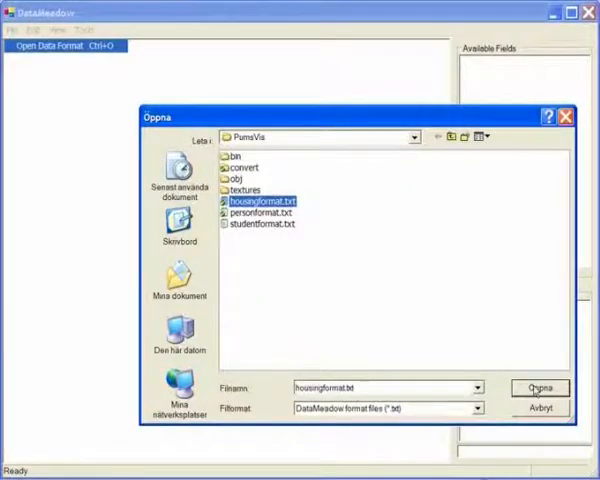
{"action": "left_click", "coordinate": [538, 388]}
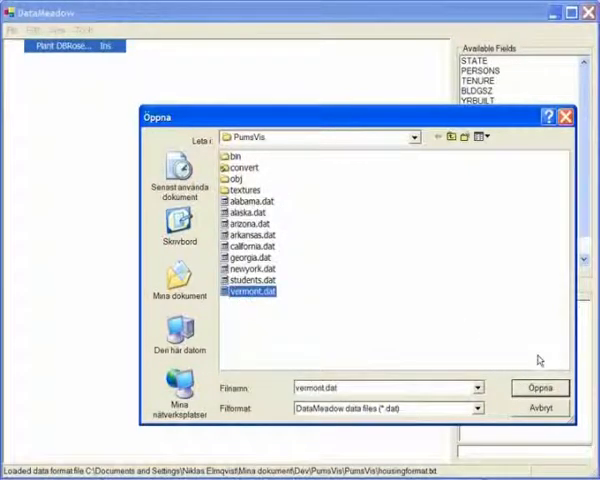
{"action": "left_click", "coordinate": [538, 388]}
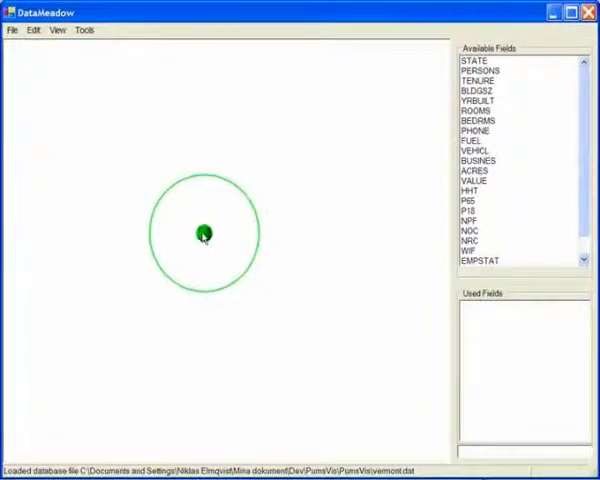
Move the Vermont rose to the top-left and add BEDRMS and another field as axes.
{"action": "left_click_drag", "start_coordinate": [200, 233], "coordinate": [73, 118]}
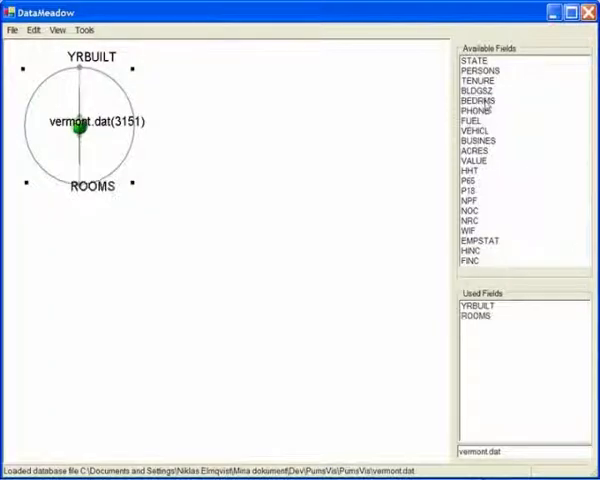
{"action": "double_click", "coordinate": [478, 100]}
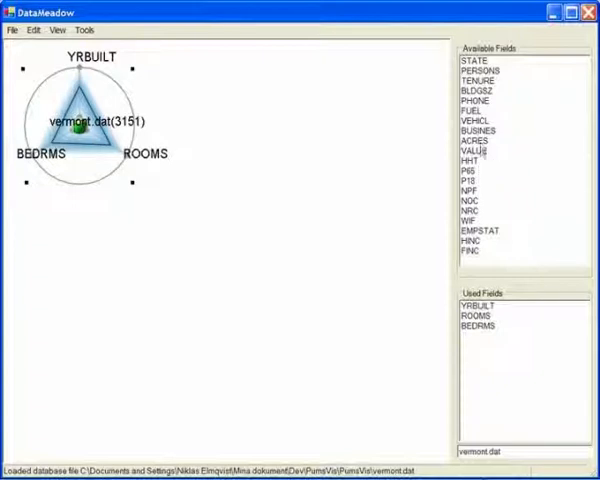
{"action": "double_click", "coordinate": [471, 149]}
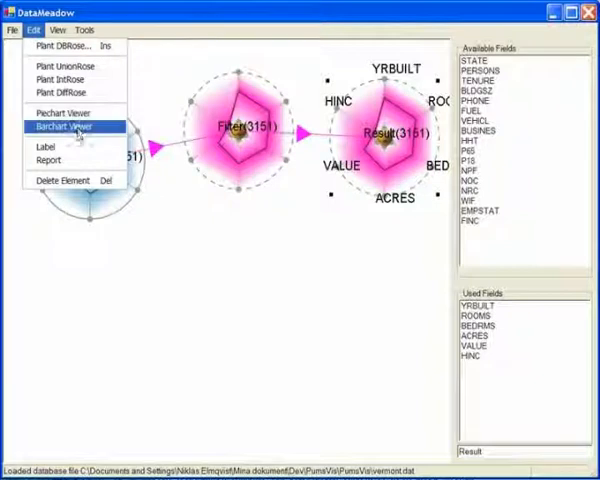
Add a bar chart viewer to the canvas.
{"action": "left_click", "coordinate": [65, 126]}
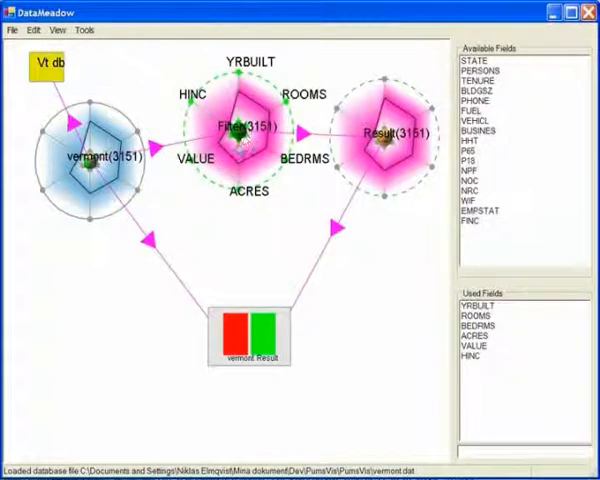
Narrow the axis ranges on the Filter rose to restrict the Result records.
{"action": "left_click", "coordinate": [245, 135]}
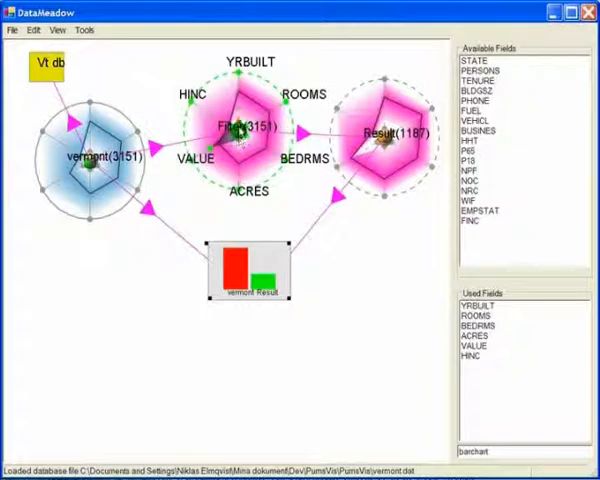
{"action": "left_click", "coordinate": [95, 155]}
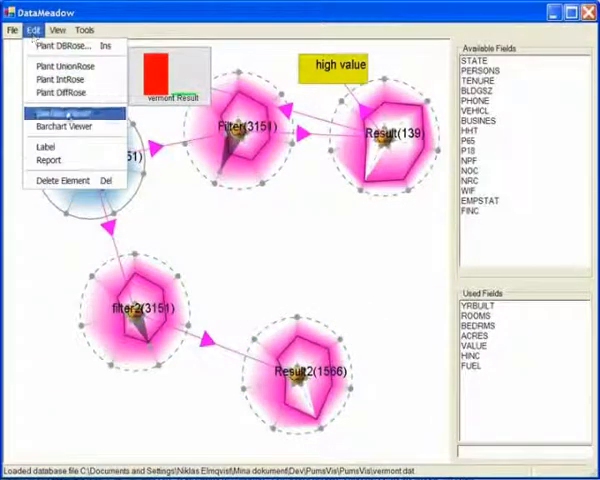
Add a text label to the canvas.
{"action": "left_click", "coordinate": [55, 150]}
{"action": "type", "text": "high acres"}
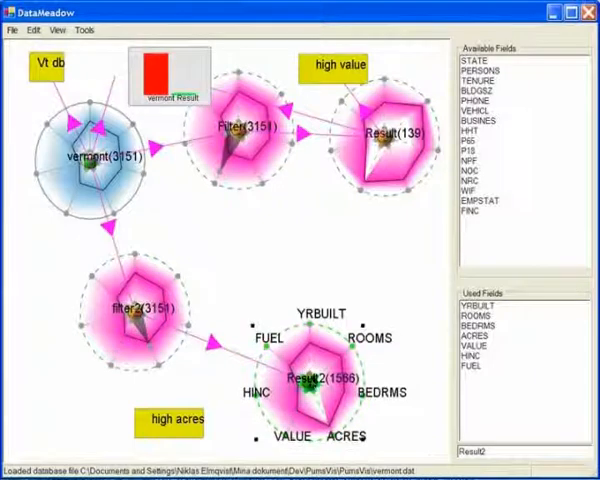
Plant an intersection rose on the canvas from the Edit menu.
{"action": "left_click", "coordinate": [30, 30]}
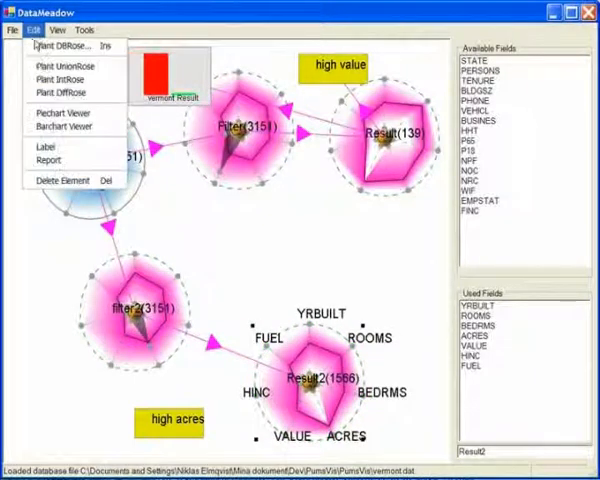
{"action": "mouse_move", "coordinate": [64, 88]}
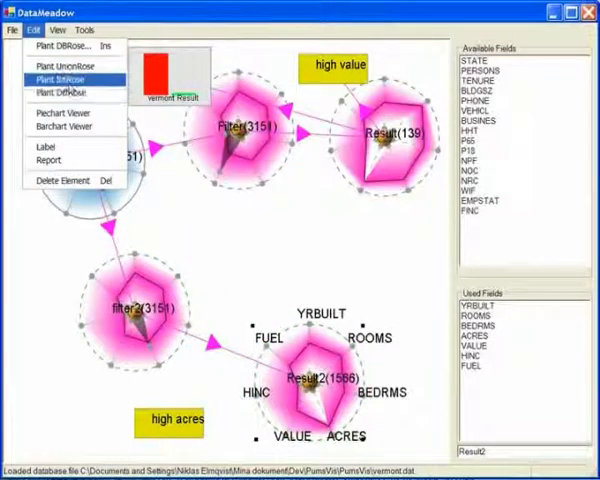
{"action": "left_click", "coordinate": [54, 73]}
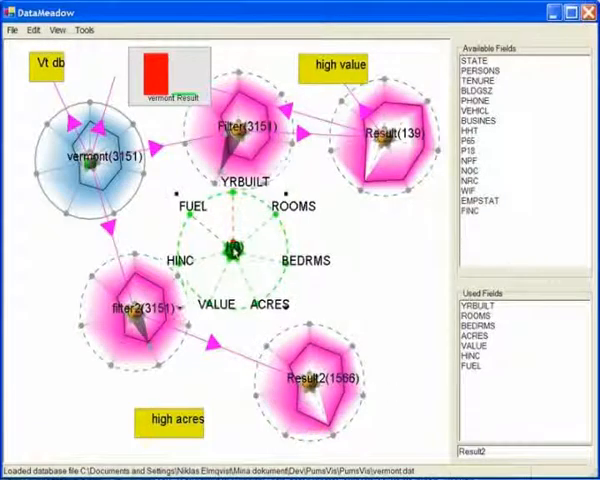